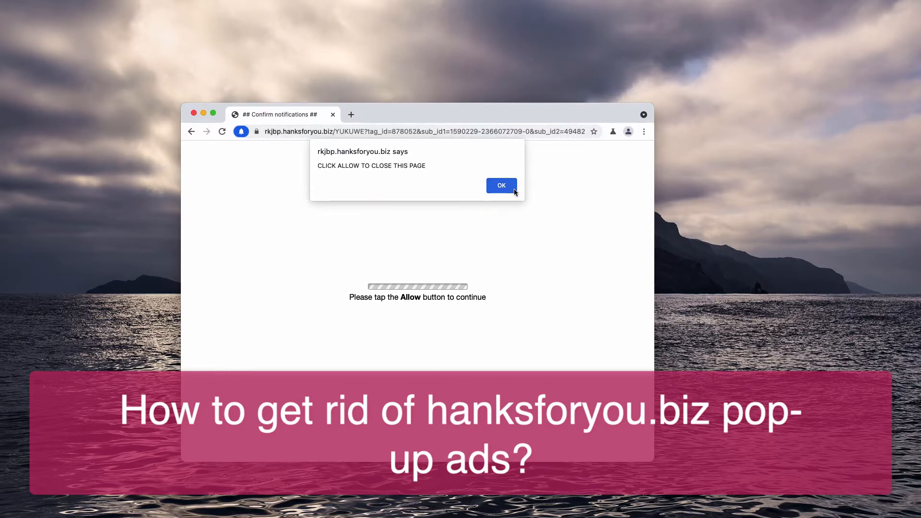
# Dismiss the site alert and allow rkjbp.hanksforyou.biz to show notifications
pyautogui.click(501, 185)
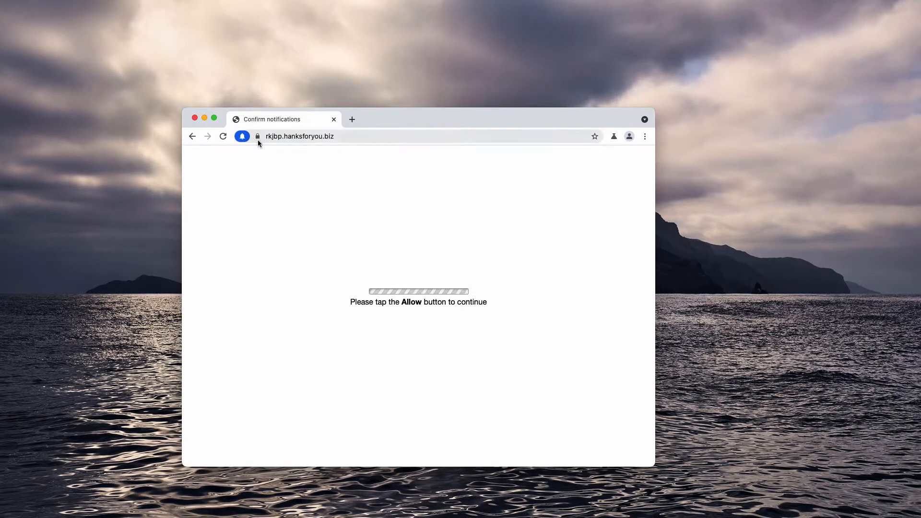
pyautogui.click(241, 136)
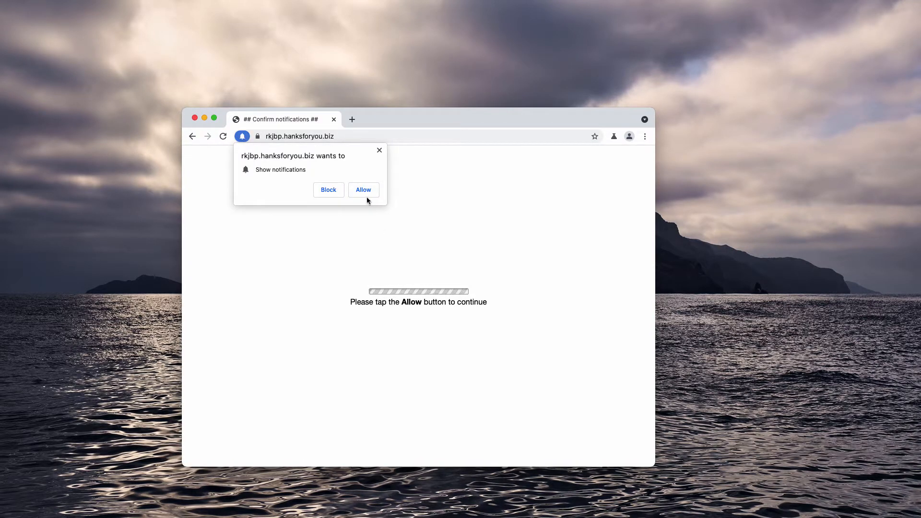
pyautogui.click(363, 190)
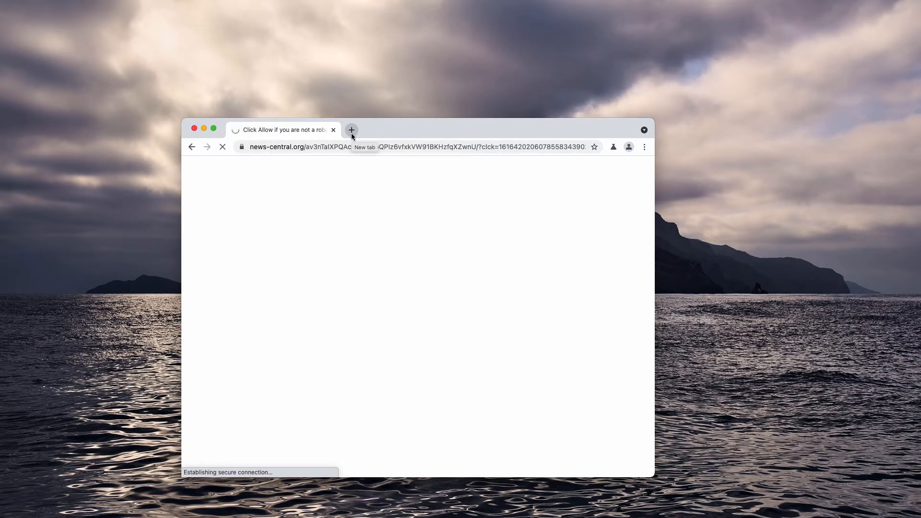
# Close the 'Click allow' ad tab, leaving a fresh new tab with Chrome's main menu shown
pyautogui.click(352, 130)
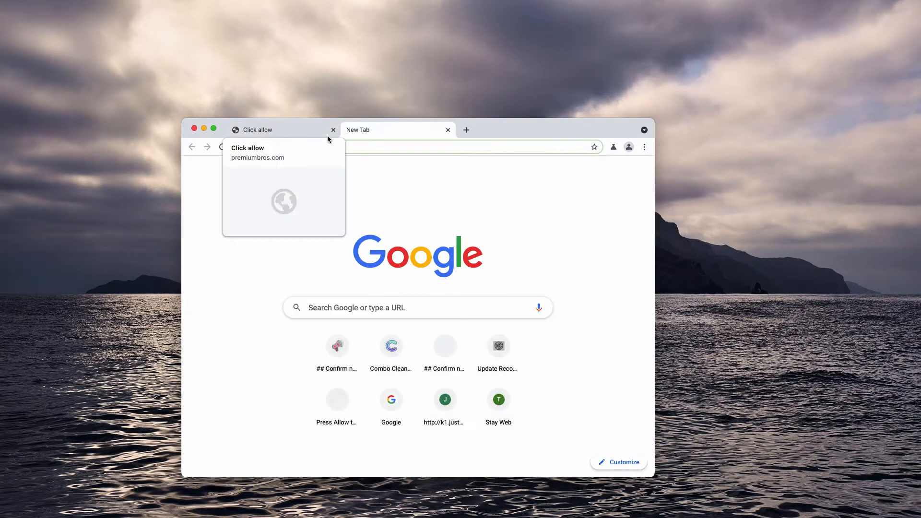
pyautogui.click(333, 129)
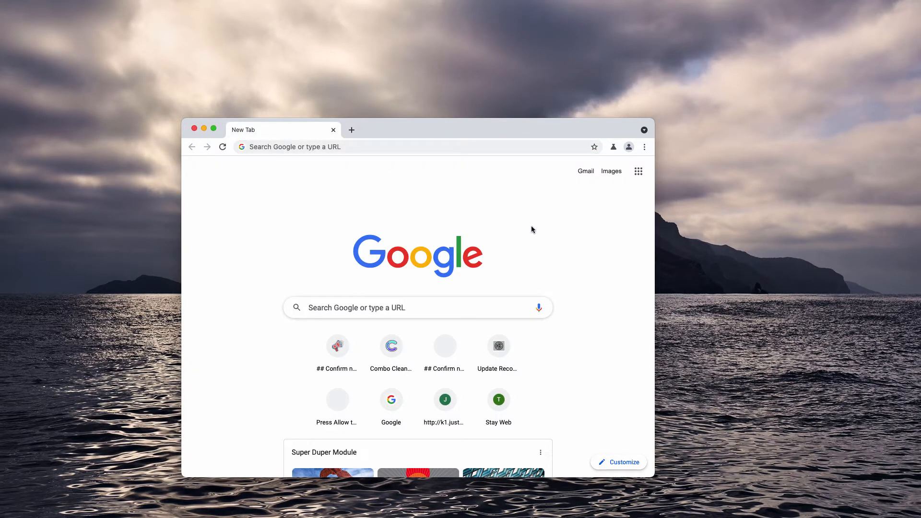
pyautogui.moveTo(617, 194)
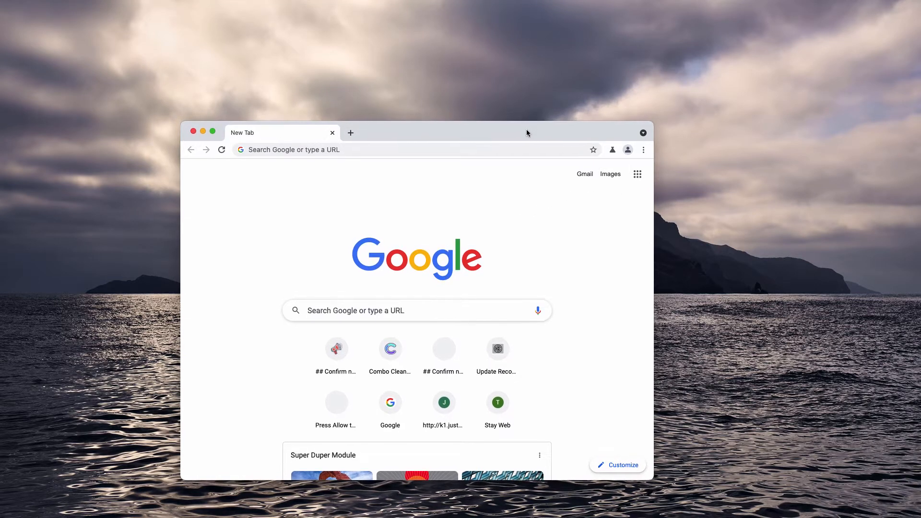
pyautogui.click(643, 149)
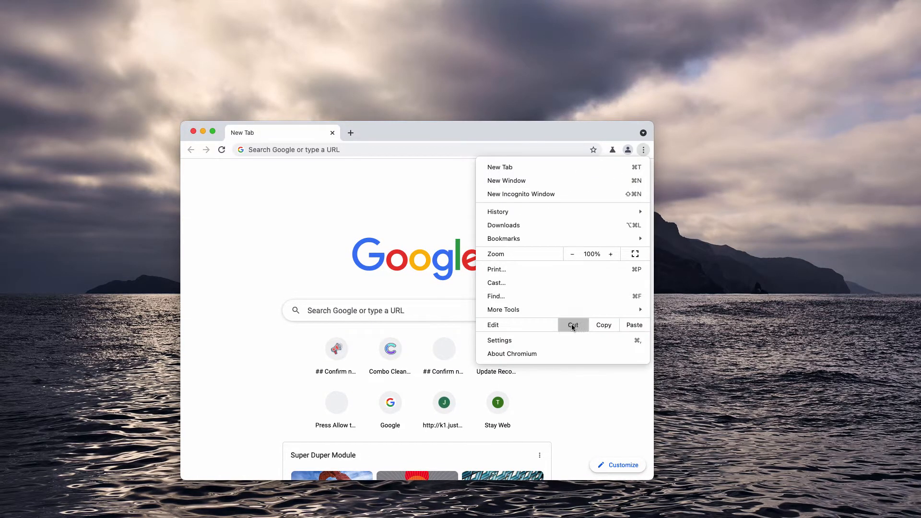
# Remove news-central.org and hanksforyou.biz from Chrome's notification site lists via Settings
pyautogui.click(499, 340)
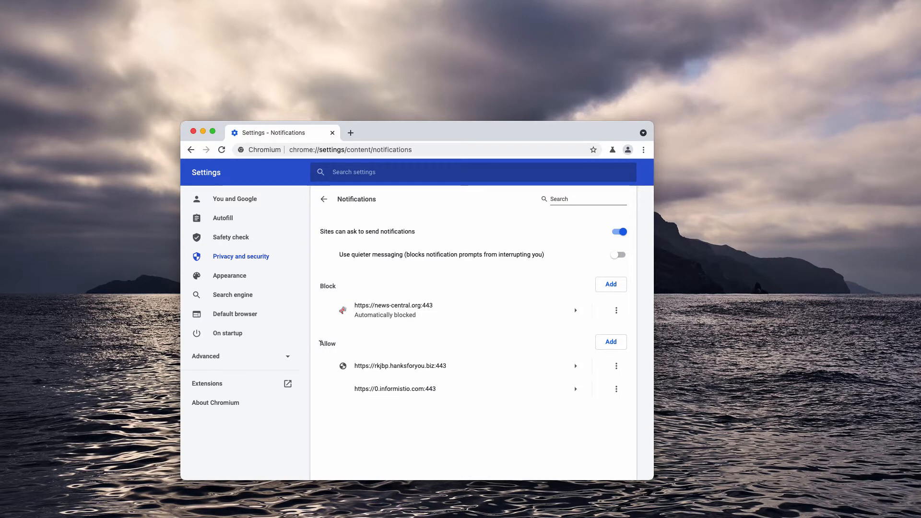
pyautogui.moveTo(656, 392)
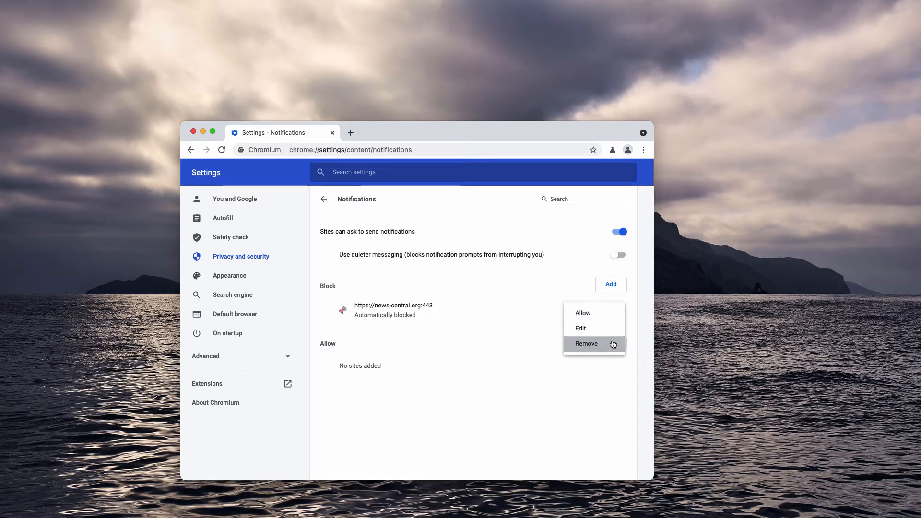
pyautogui.click(586, 343)
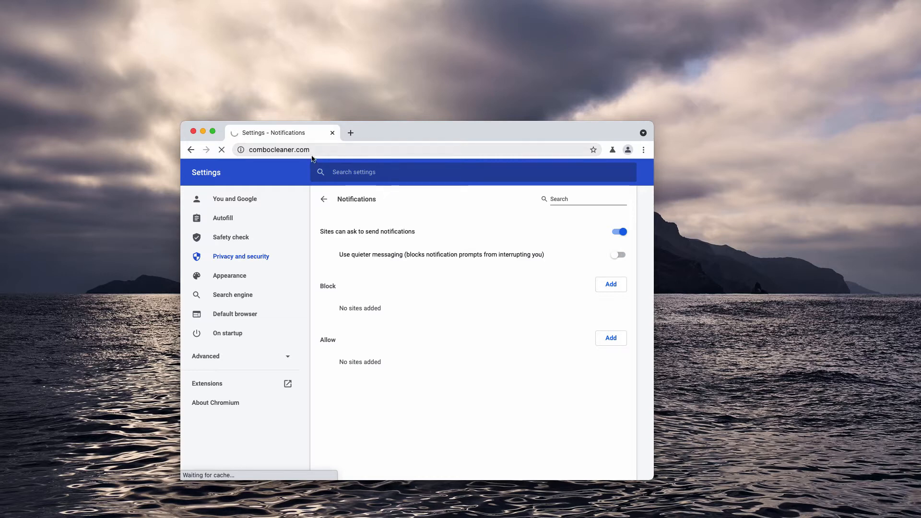
pyautogui.moveTo(352, 155)
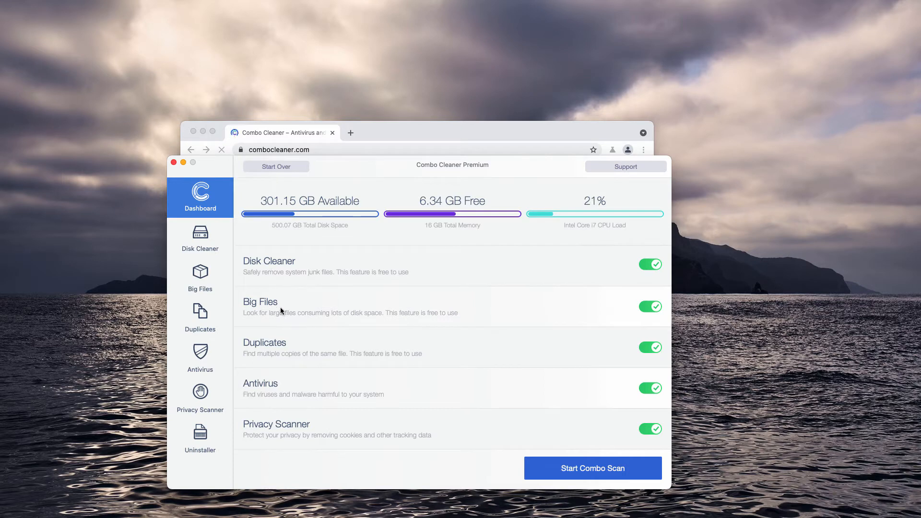
# Start the Combo Scan with all modules enabled
pyautogui.click(592, 468)
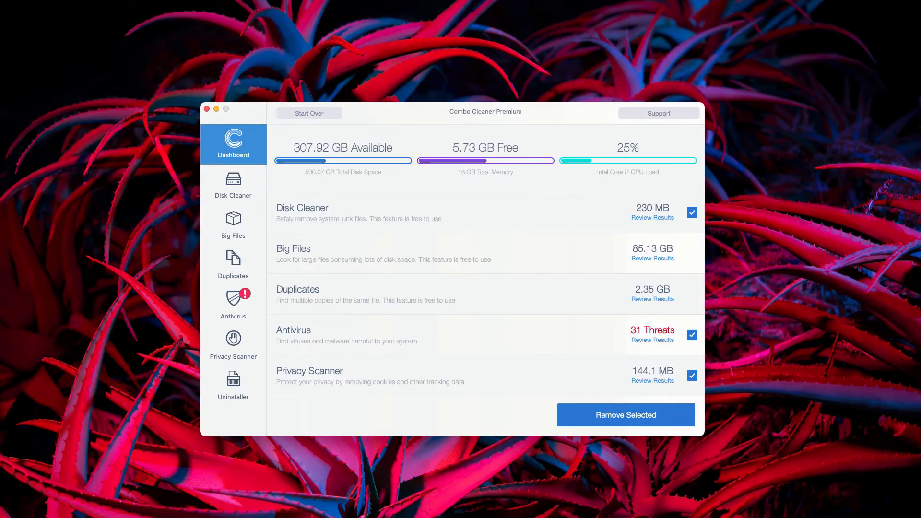
pyautogui.moveTo(389, 328)
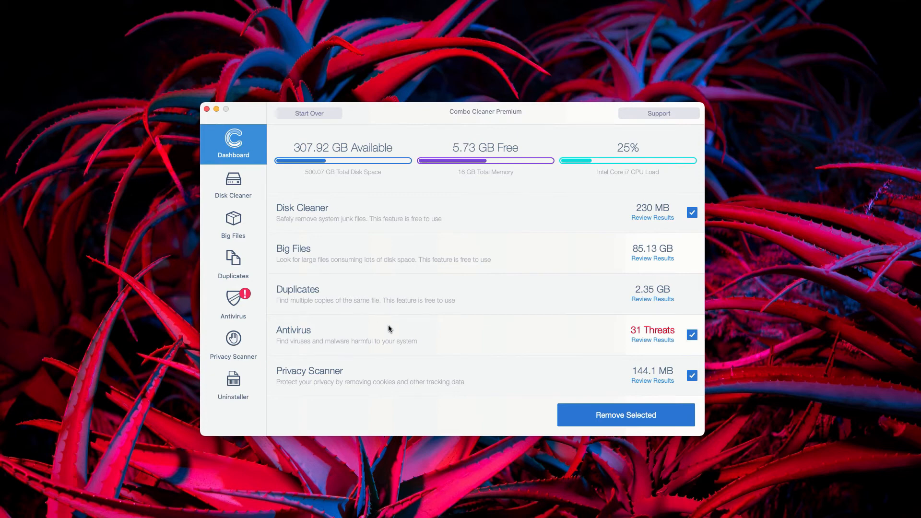
pyautogui.moveTo(388, 343)
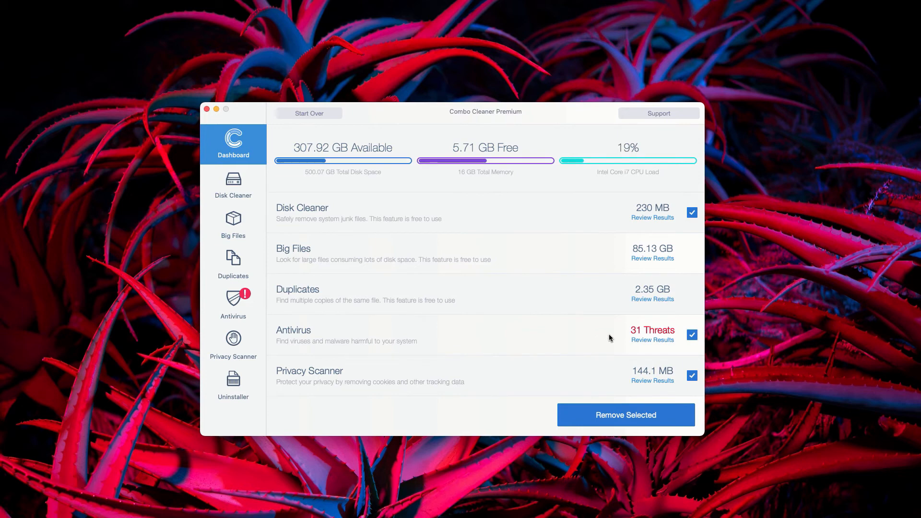
pyautogui.moveTo(503, 313)
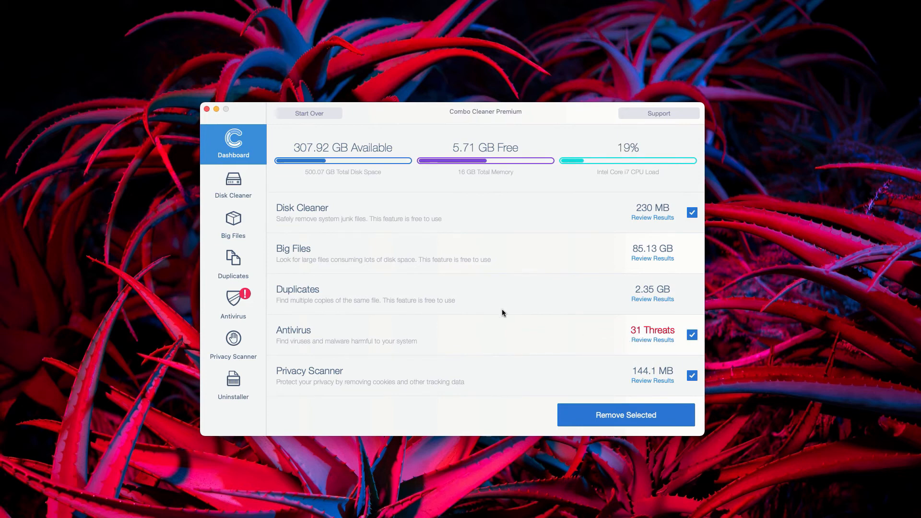
pyautogui.moveTo(297, 336)
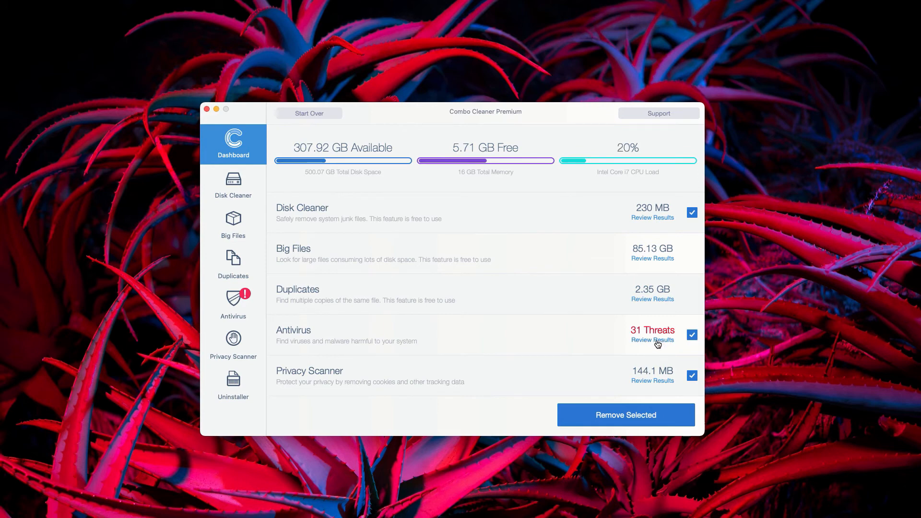
# Review the 31 antivirus threats, scrolling through the infected AdobeFlashPlayer files in Downloads
pyautogui.click(652, 340)
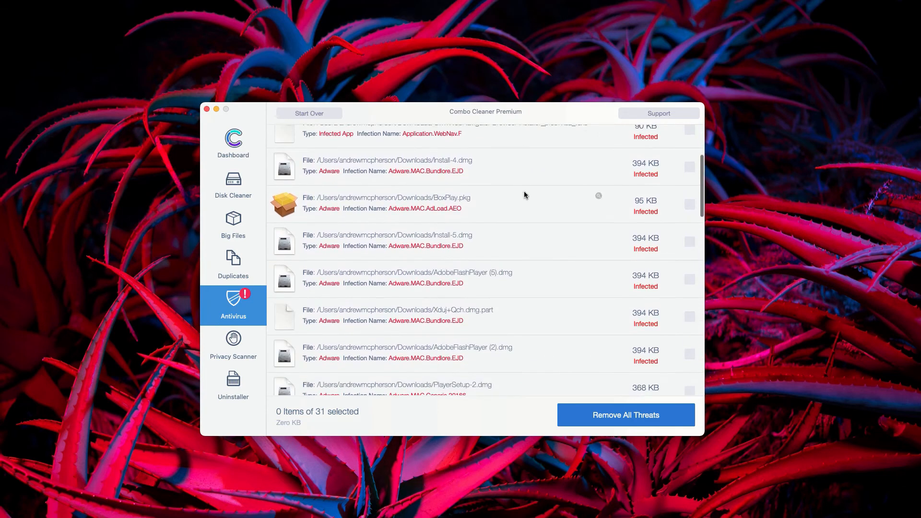
pyautogui.scroll(-3)
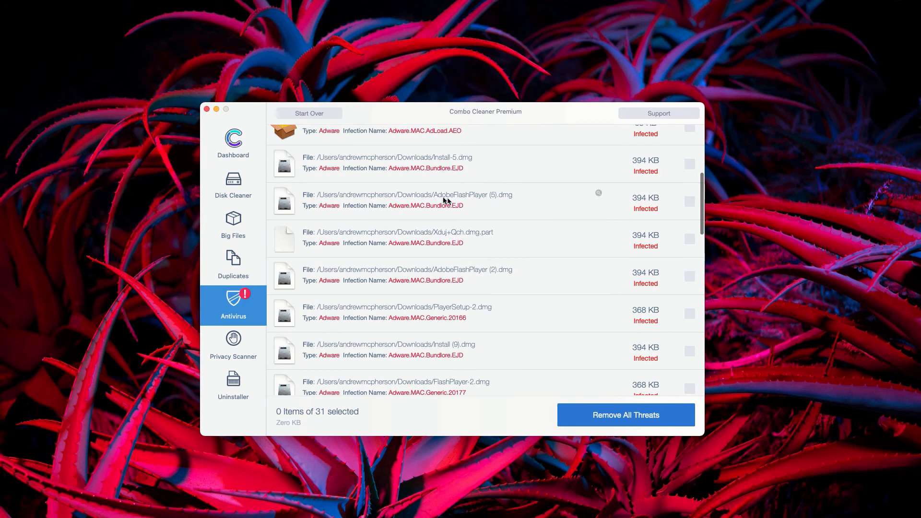
pyautogui.moveTo(598, 196)
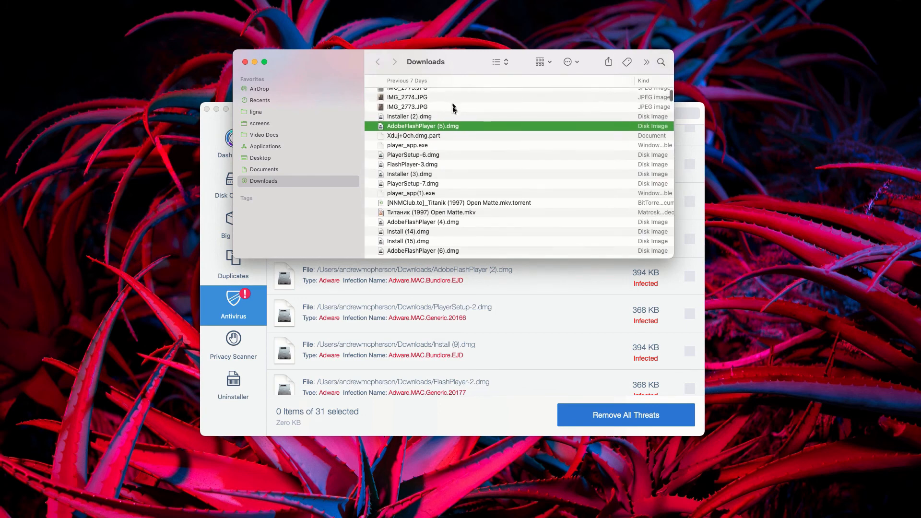
pyautogui.scroll(-3)
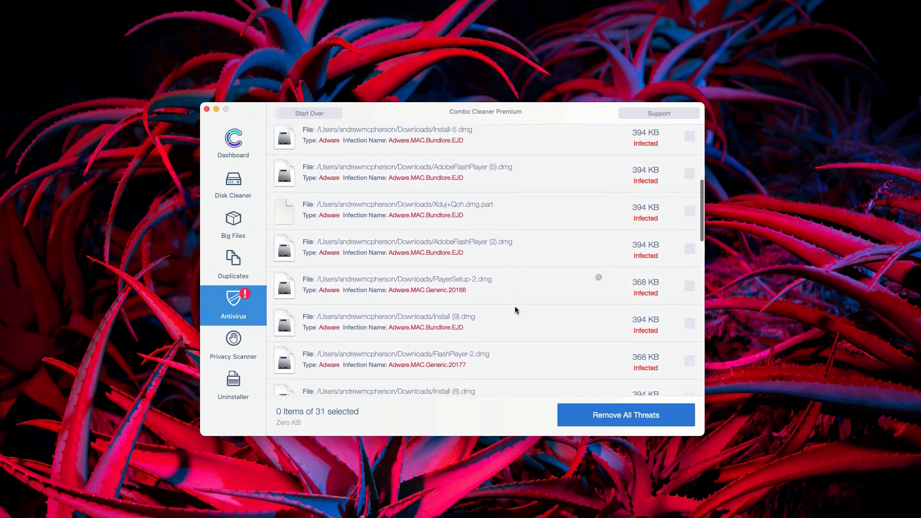
pyautogui.scroll(3)
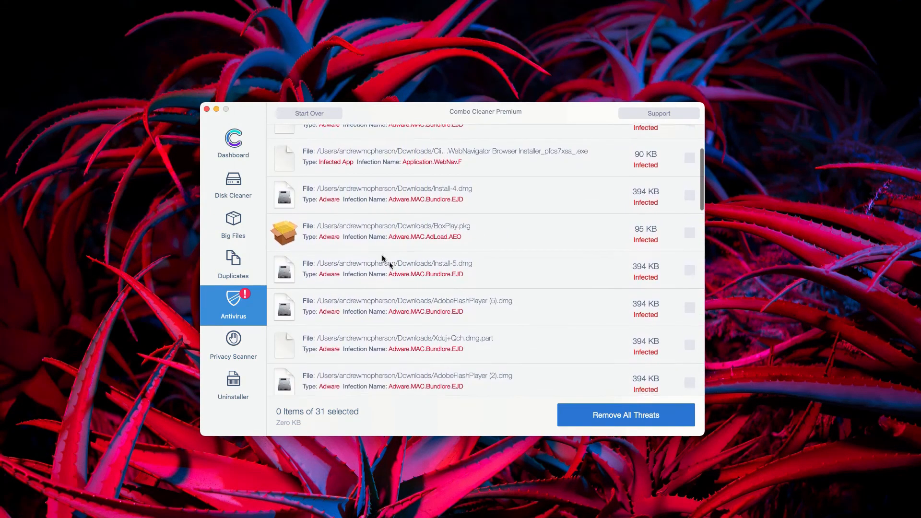
pyautogui.moveTo(484, 120)
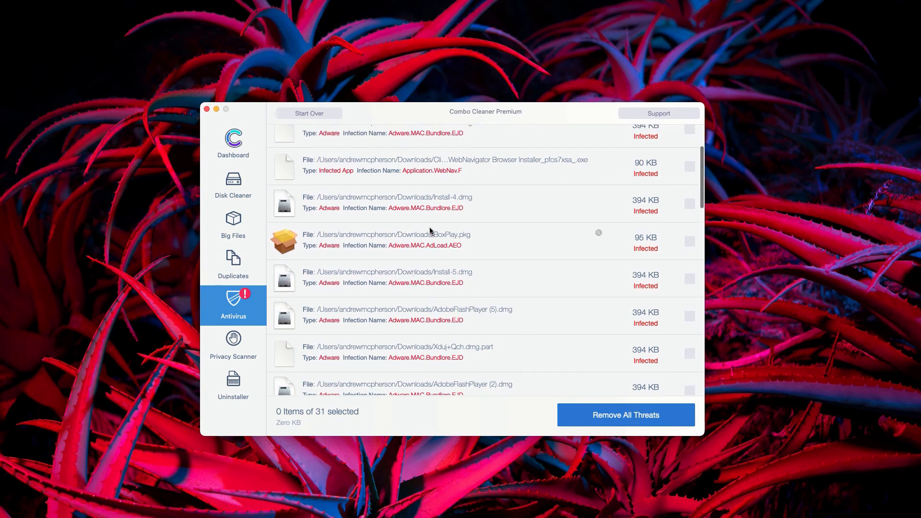
pyautogui.scroll(-3)
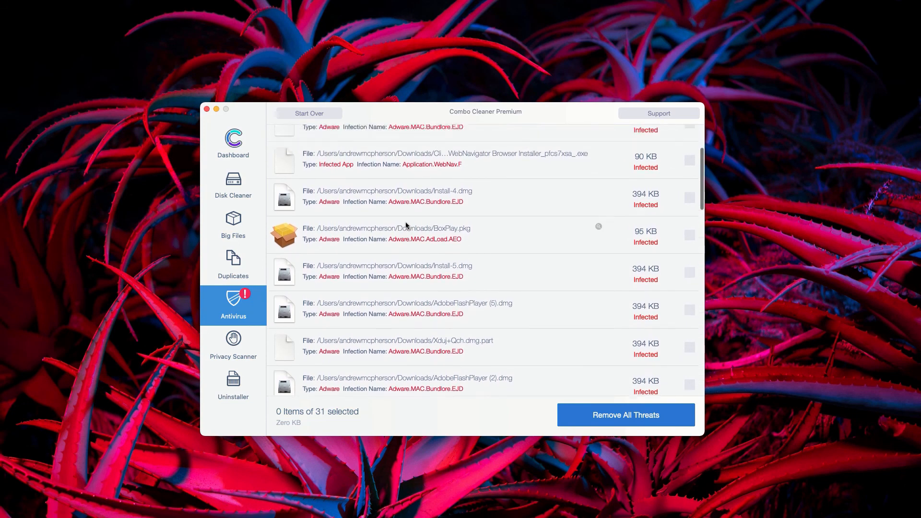